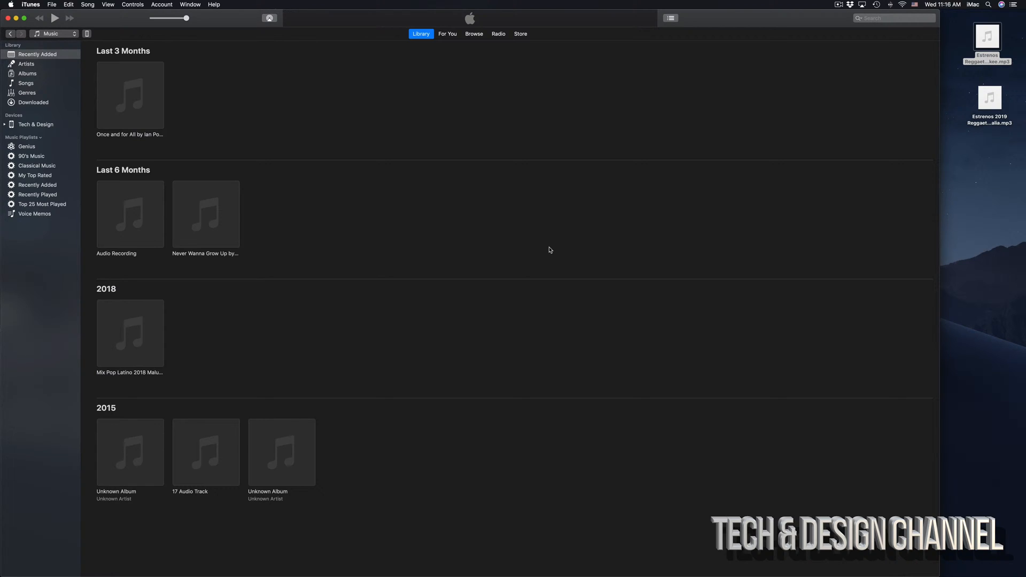
mouse_move(552, 558)
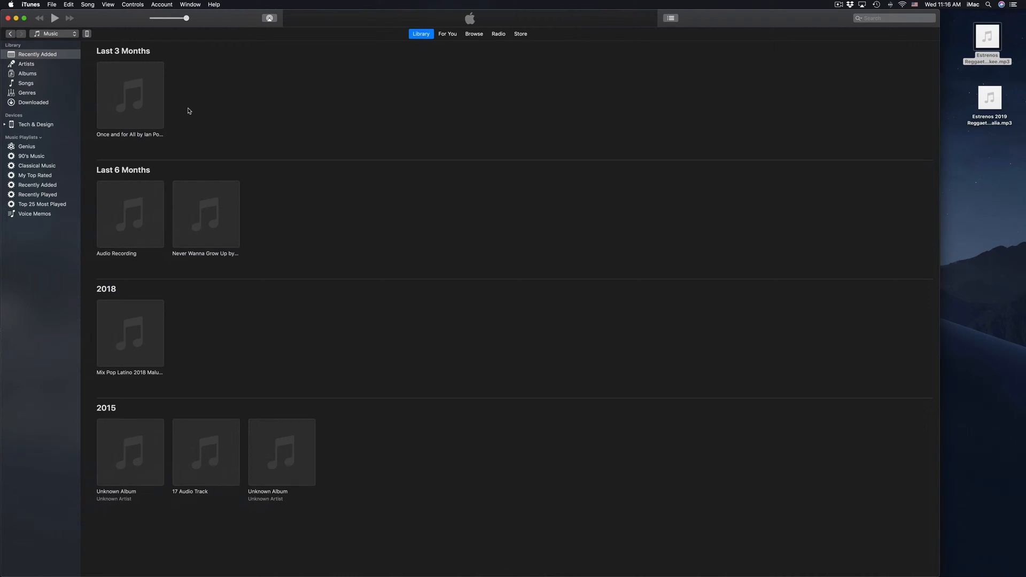
mouse_move(314, 109)
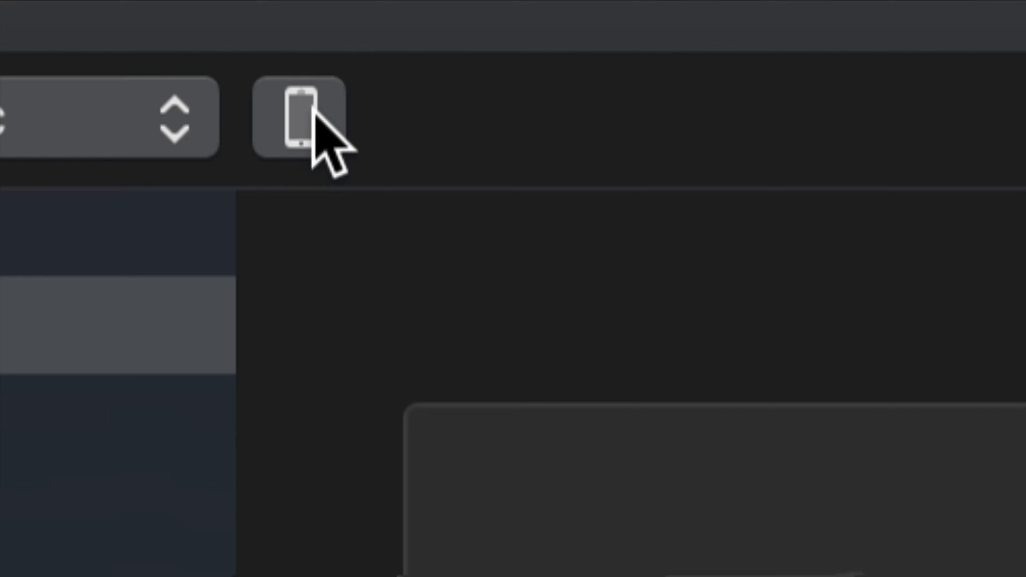
- Open the connected iPhone 'Tech & Design' device page in iTunes
click(301, 114)
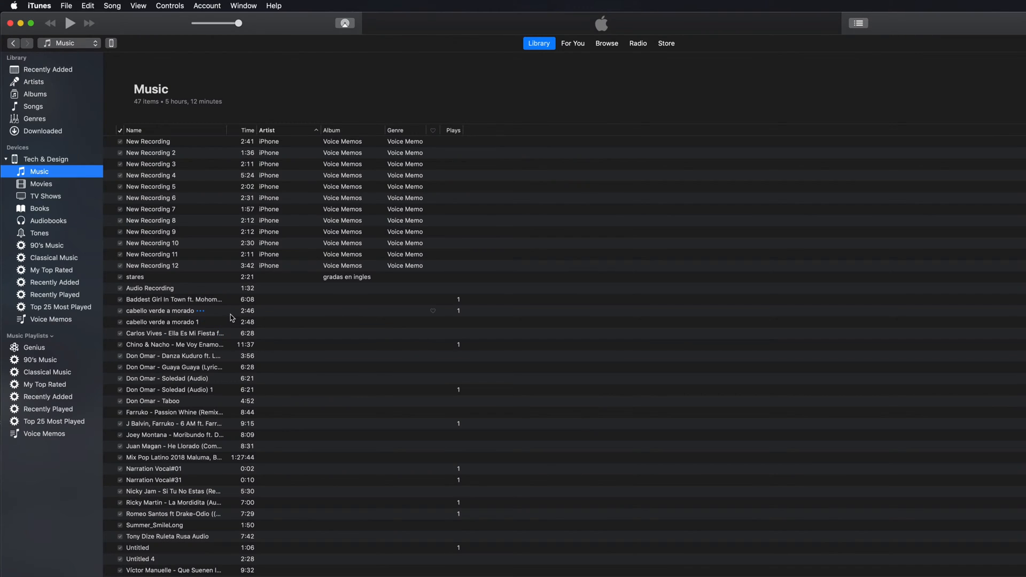
mouse_move(84, 24)
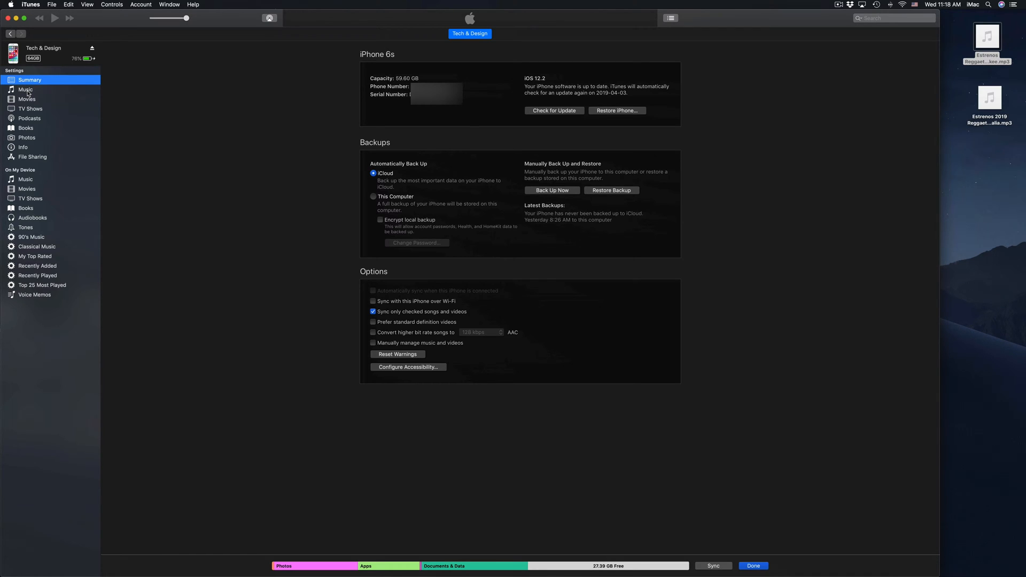
mouse_move(43, 142)
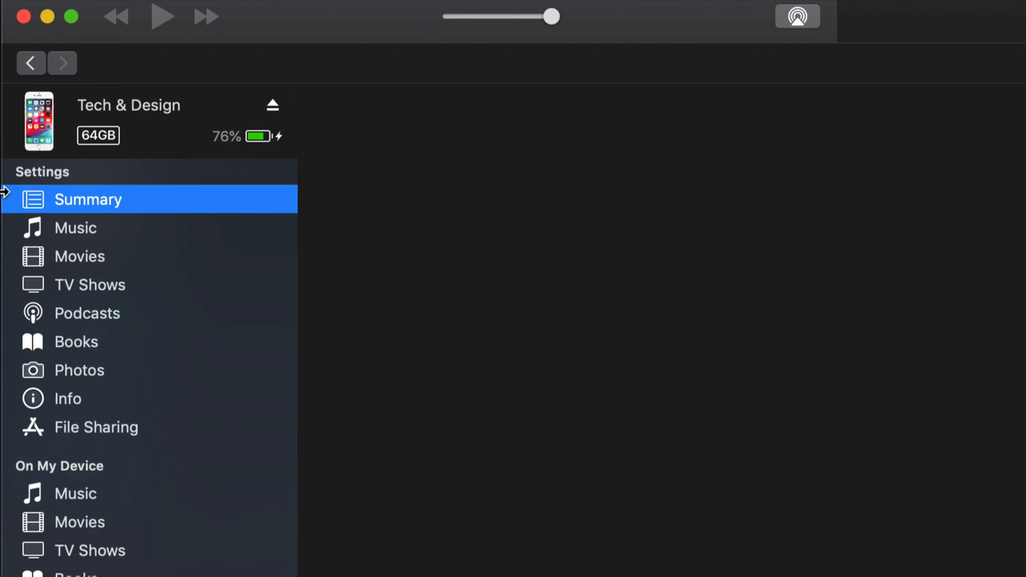
mouse_move(72, 239)
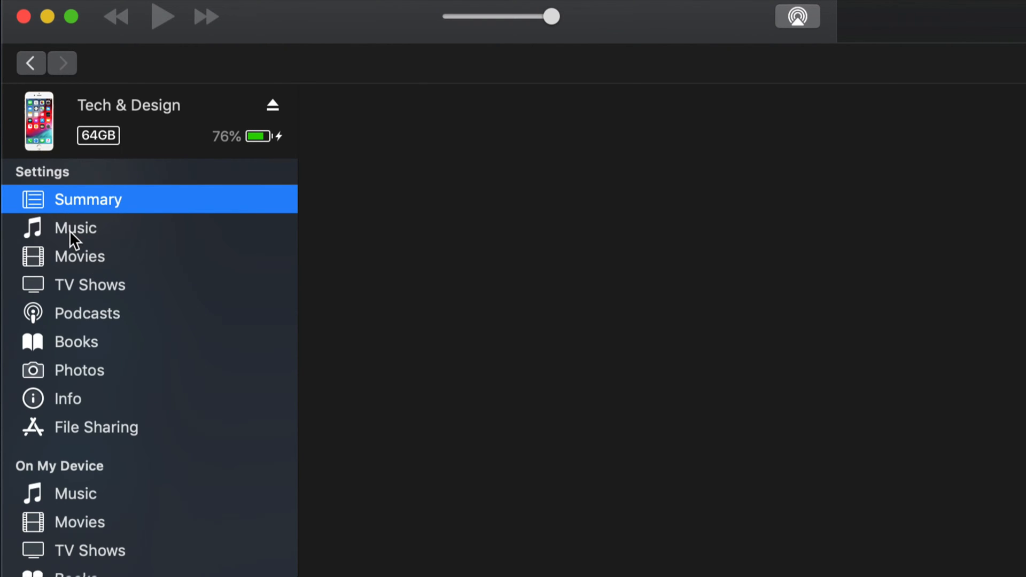
- In the iPhone's Music settings, choose 'Selected playlists, artists, albums, and genres'
click(75, 228)
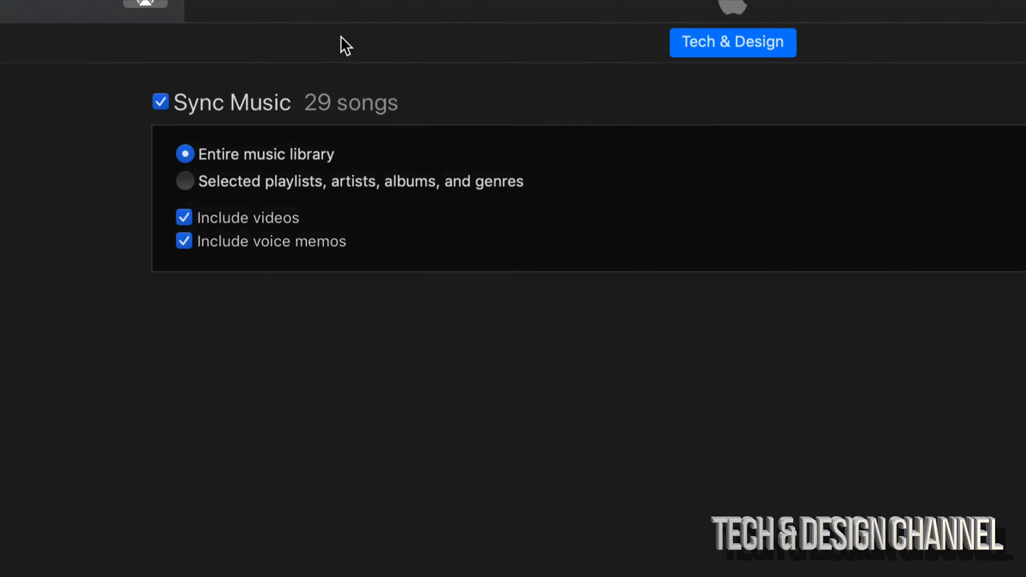
mouse_move(346, 171)
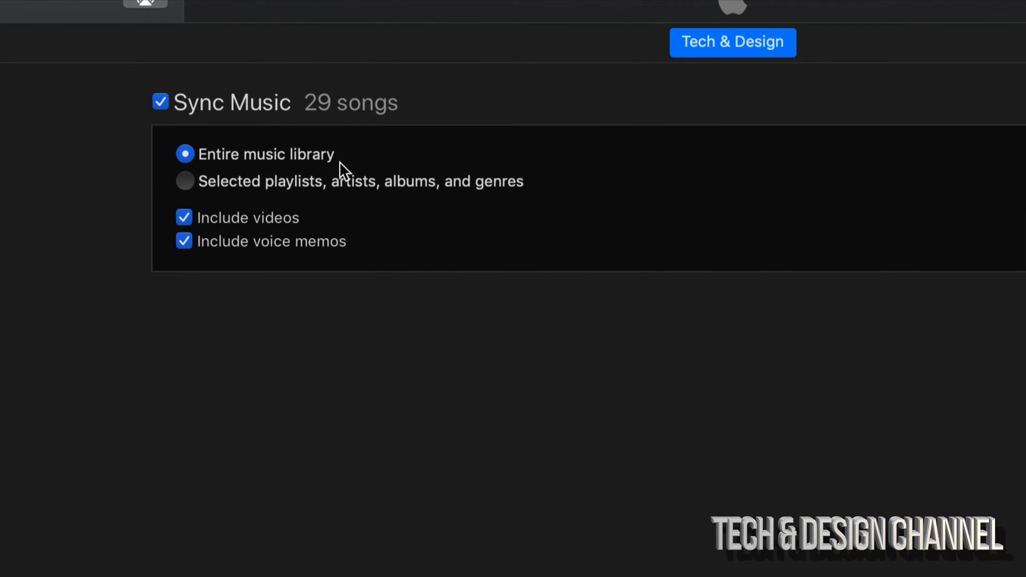
mouse_move(510, 198)
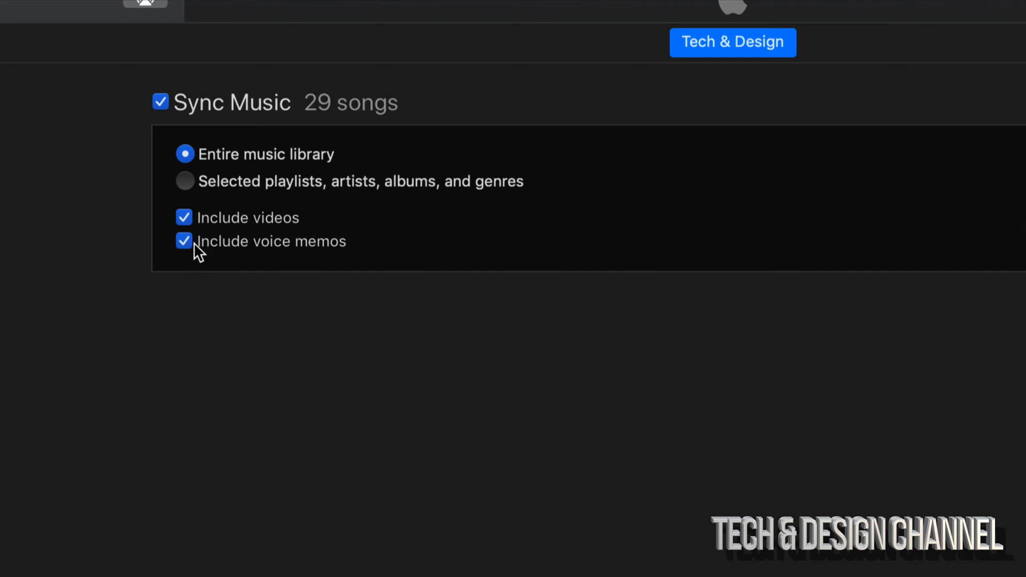
mouse_move(233, 211)
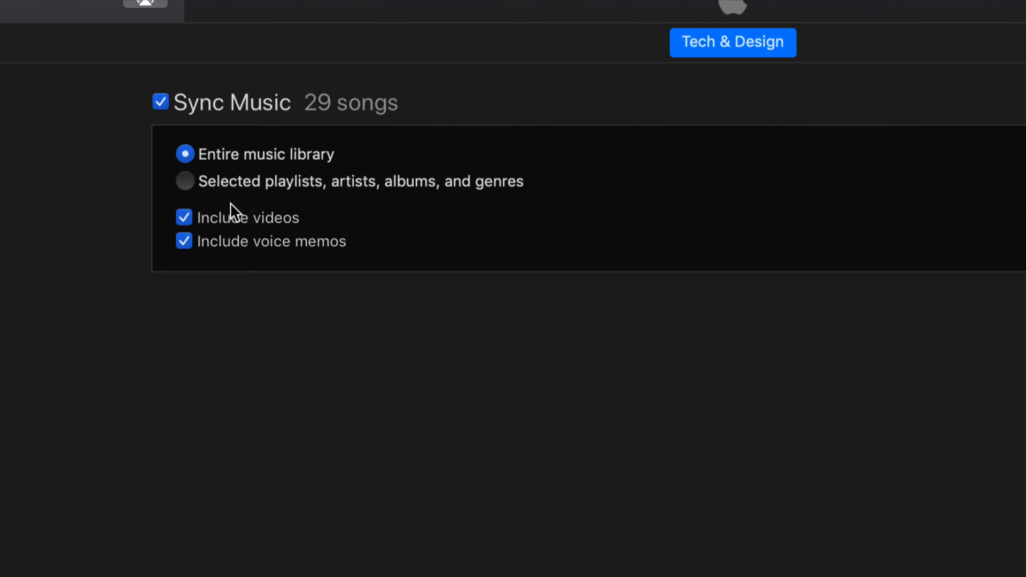
click(184, 181)
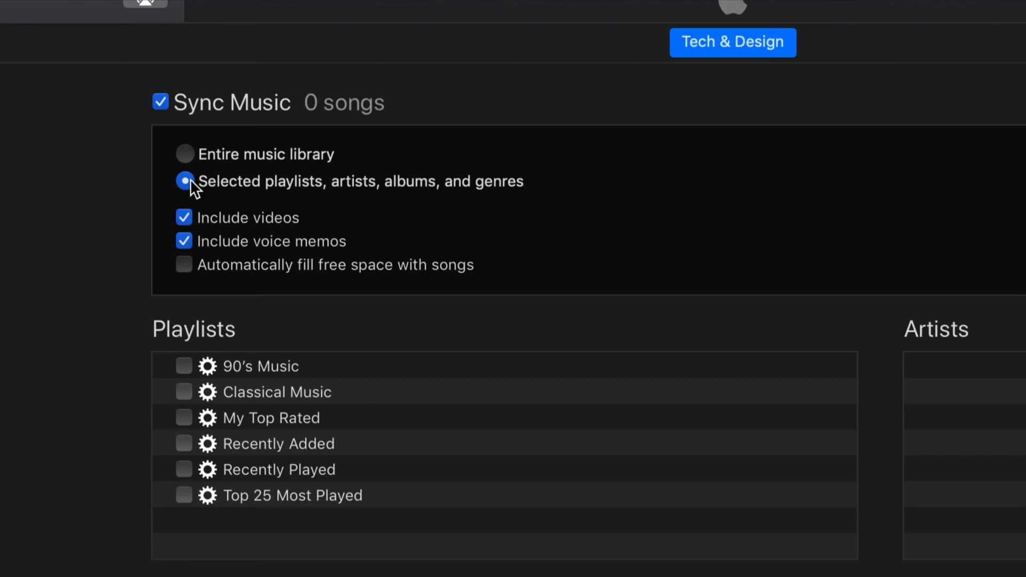
mouse_move(318, 203)
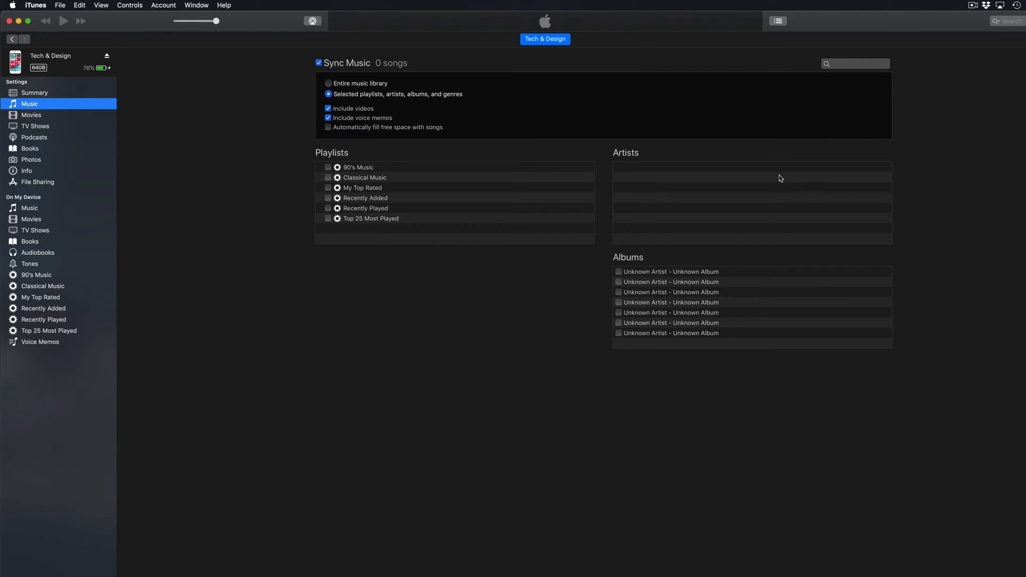
mouse_move(419, 103)
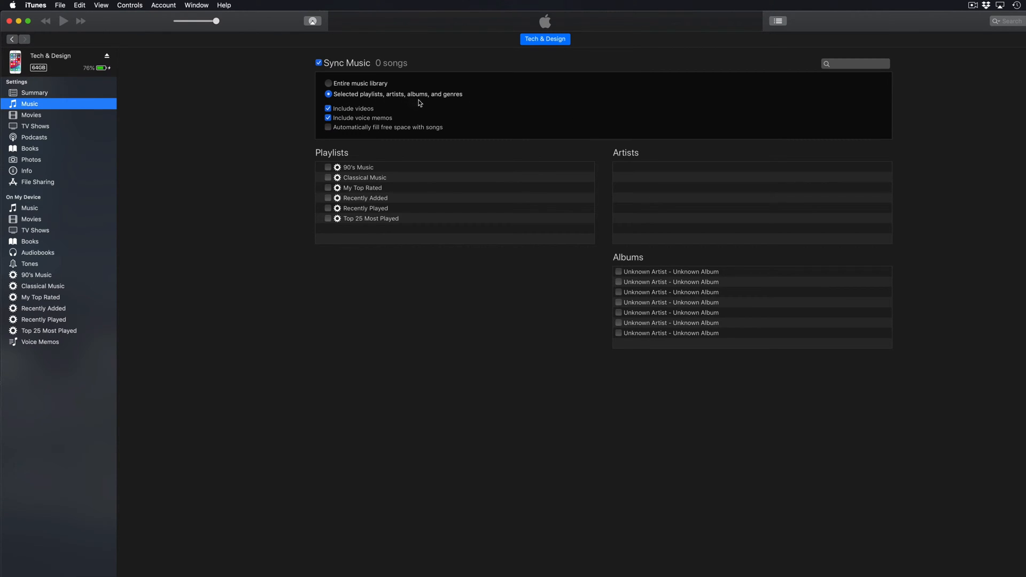
mouse_move(711, 273)
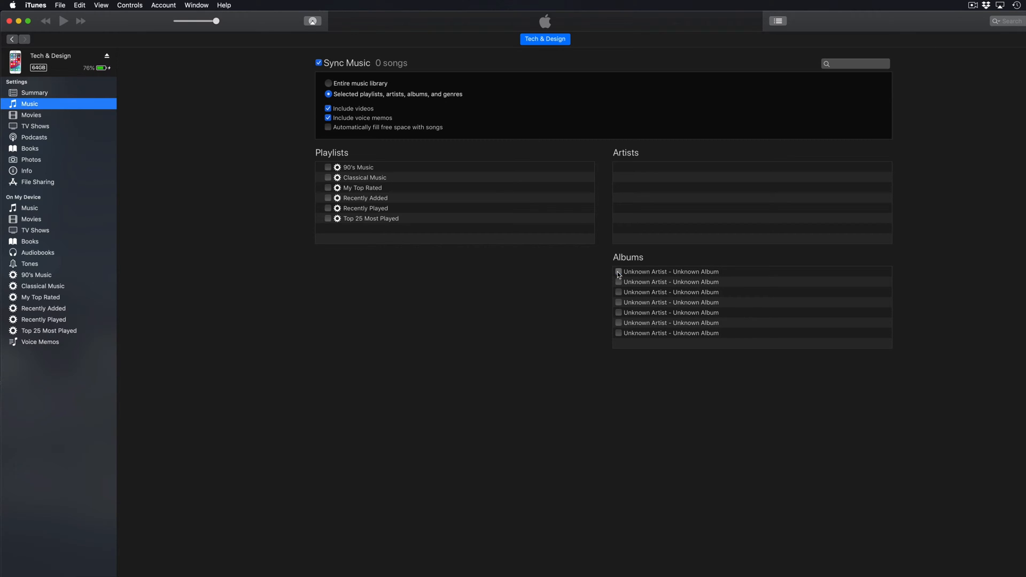
- Tick the two Unknown Albums, then revert to syncing the entire music library (29 songs)
click(618, 272)
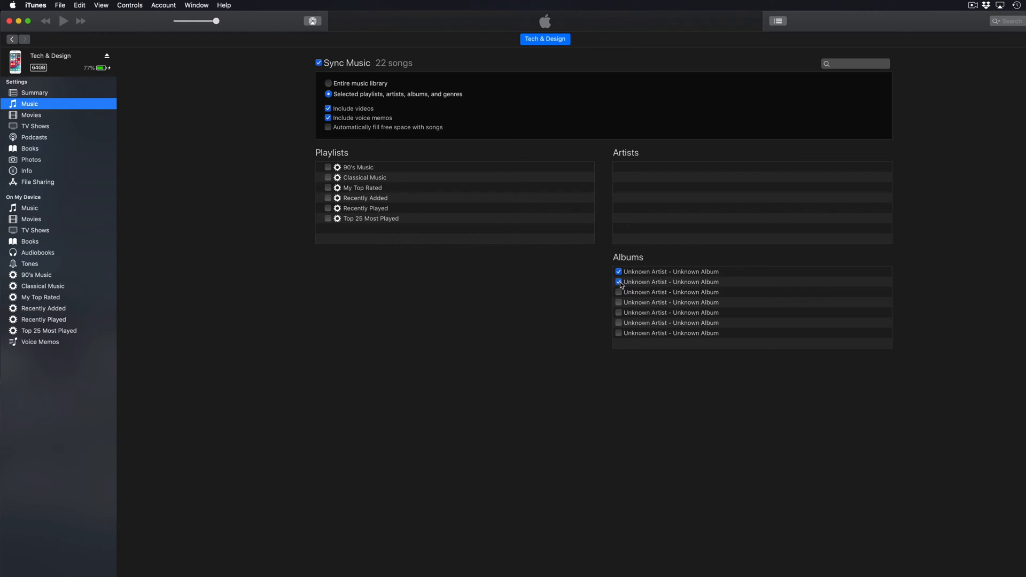
click(618, 282)
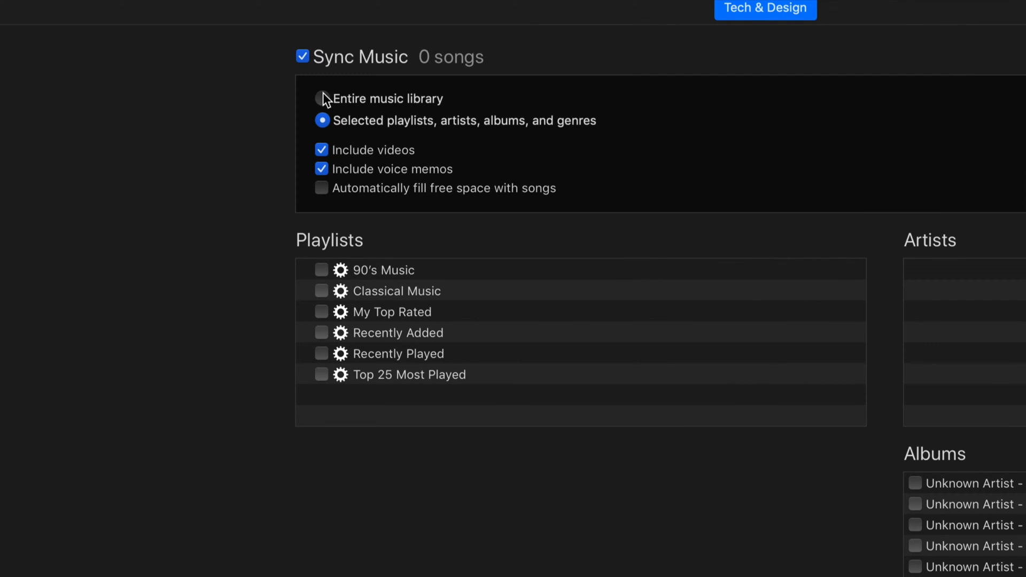
click(321, 98)
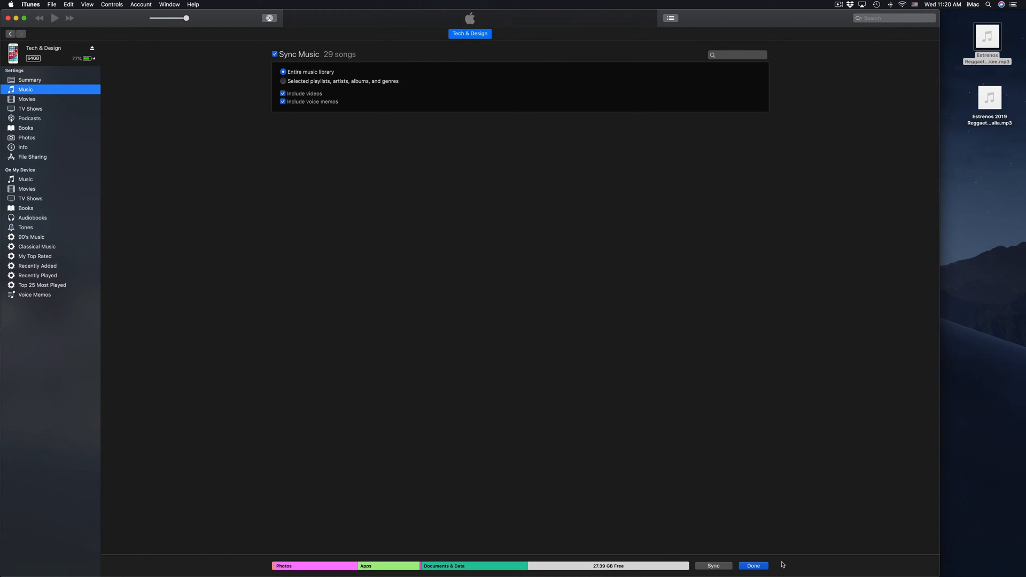
- Sync the music to the iPhone and finish with Done, returning to the library
click(712, 566)
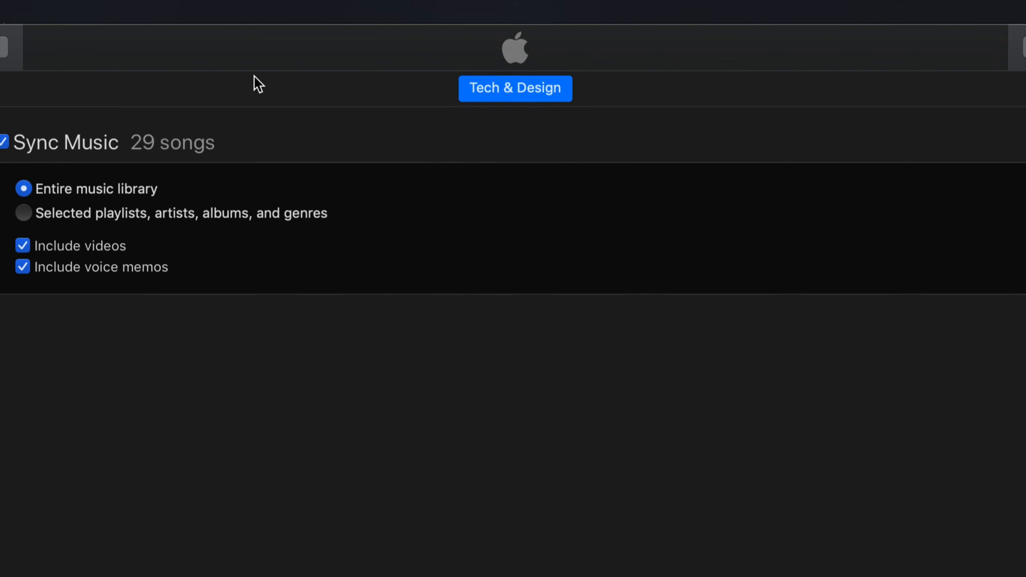
mouse_move(248, 84)
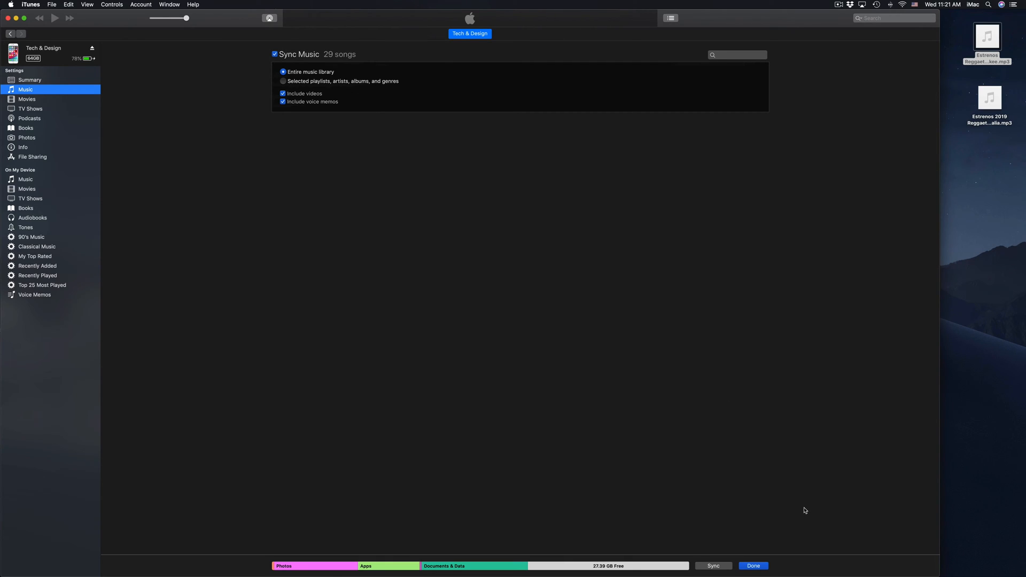
mouse_move(753, 566)
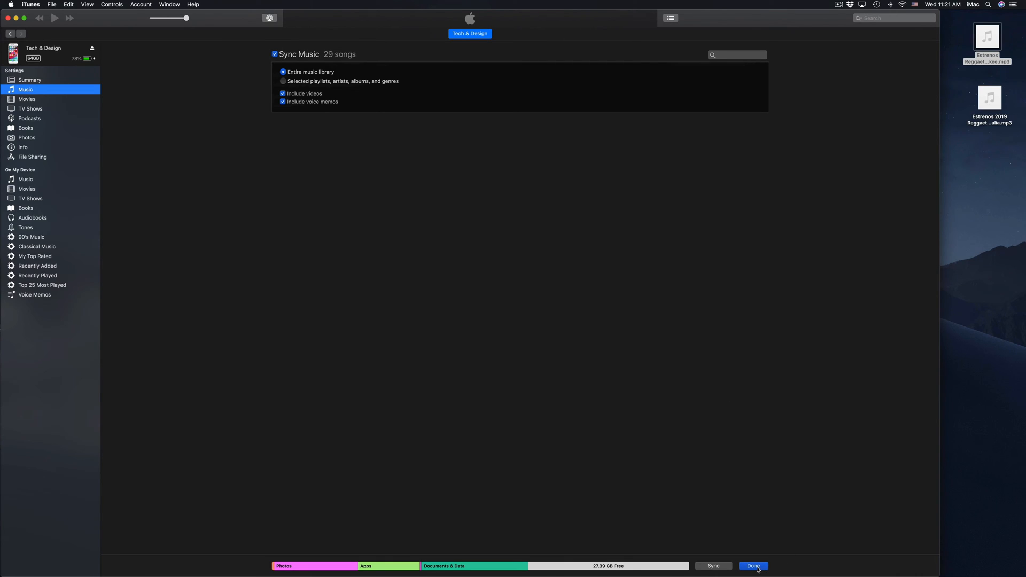
click(752, 566)
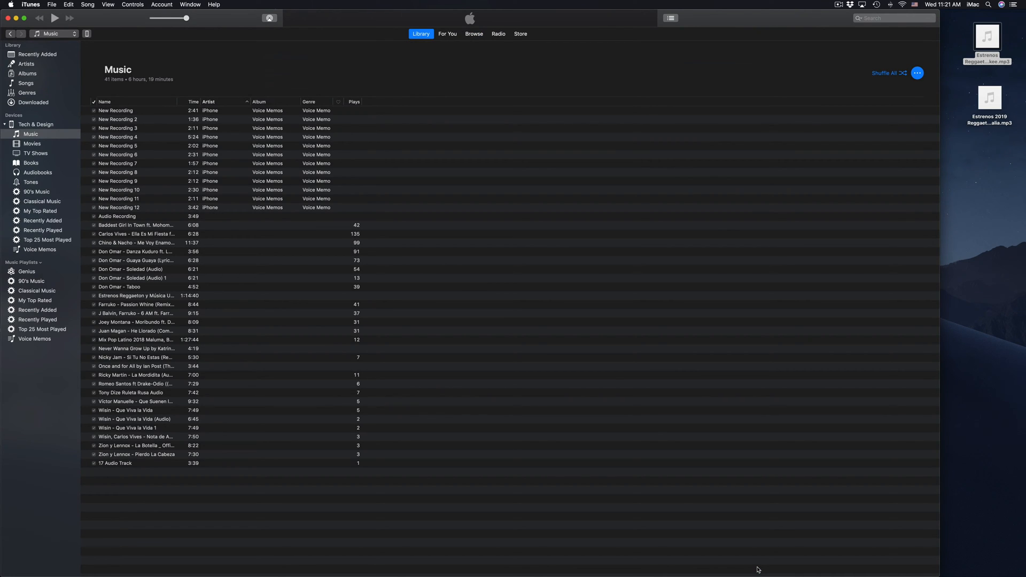
mouse_move(278, 219)
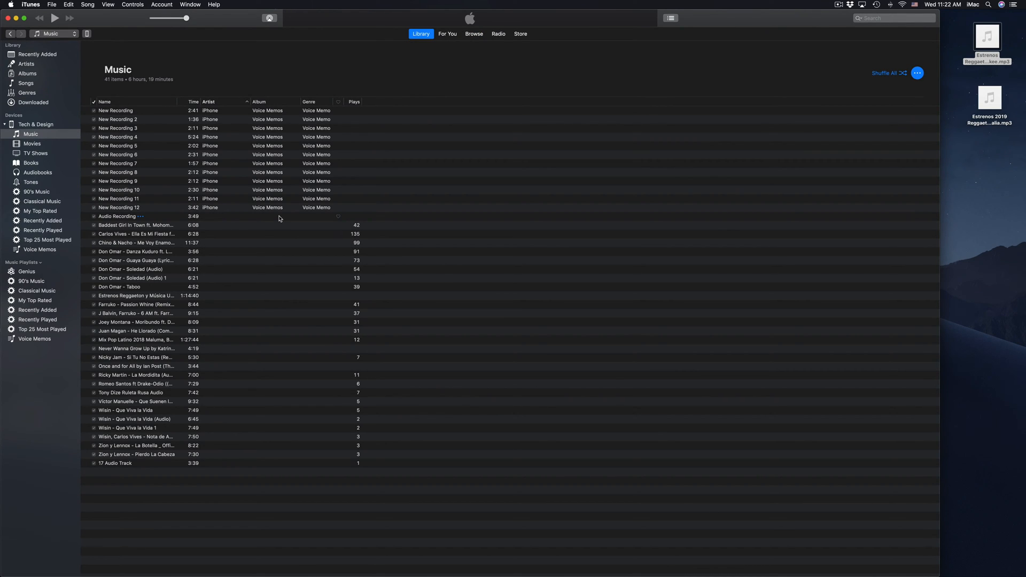